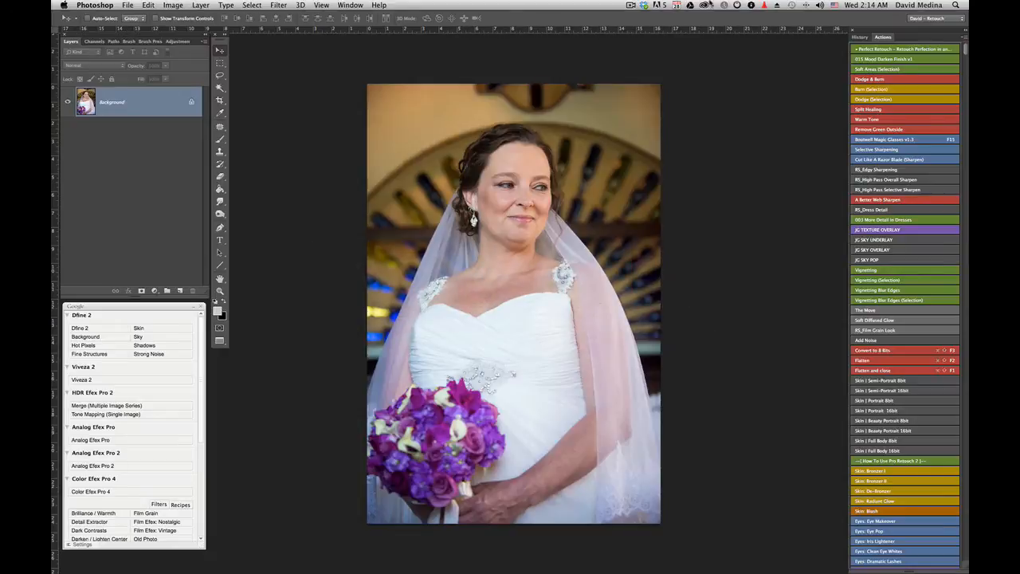
mouse_move(495, 156)
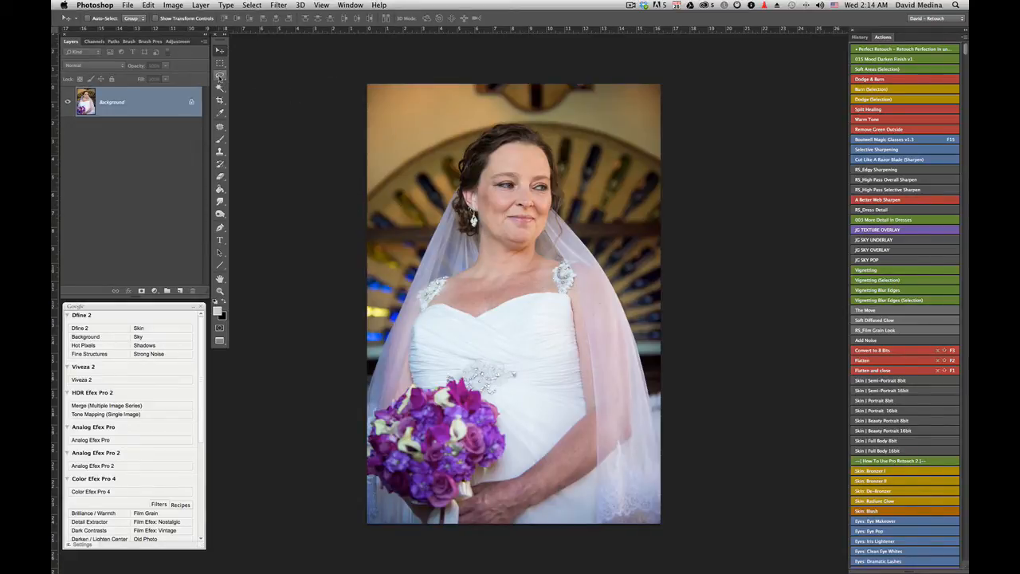
Select the entire bride photo with Select > All.
click(220, 86)
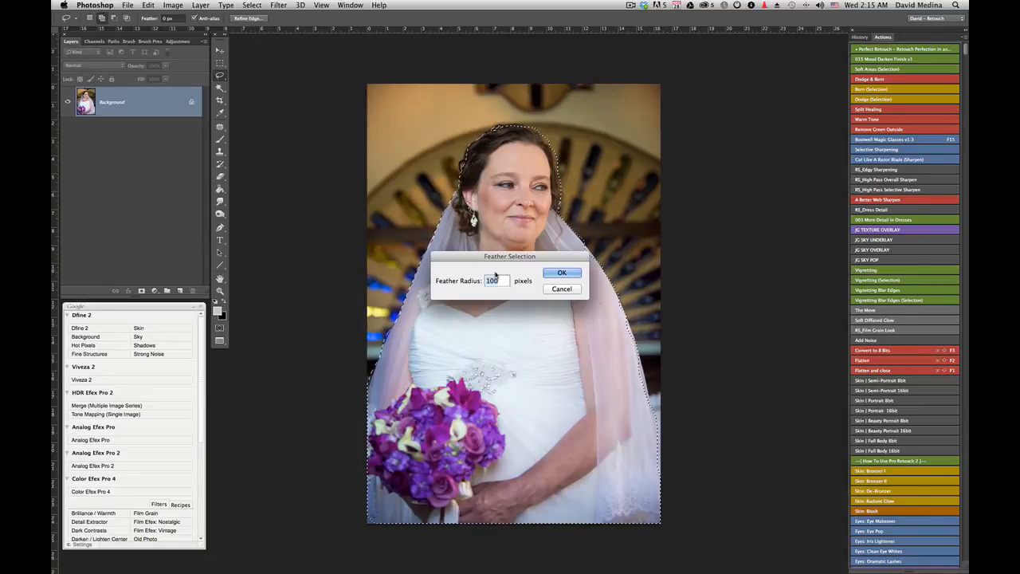
Apply the 100-pixel feather and save the selection as a channel named 'Alfa 1'.
click(561, 273)
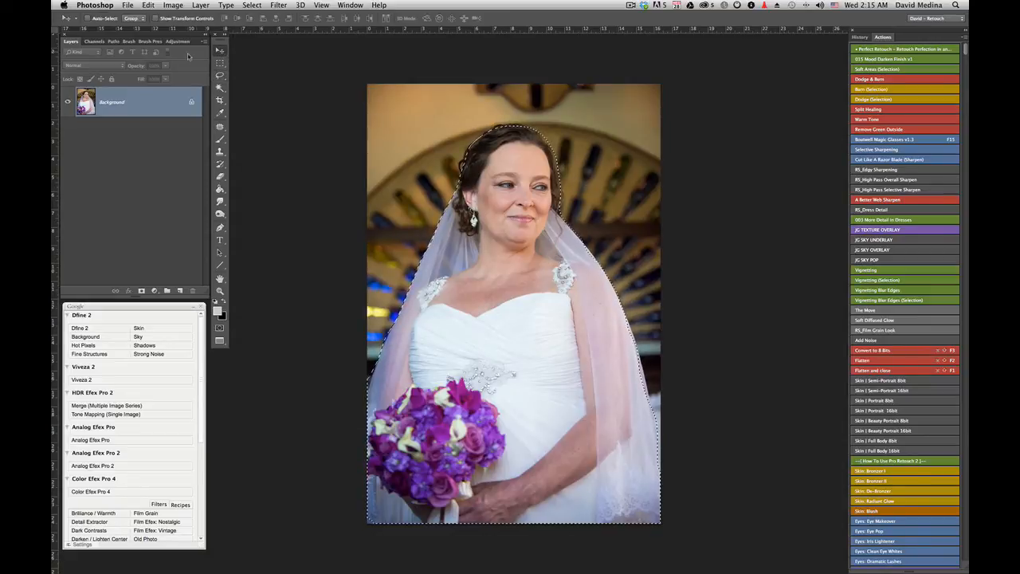
click(252, 5)
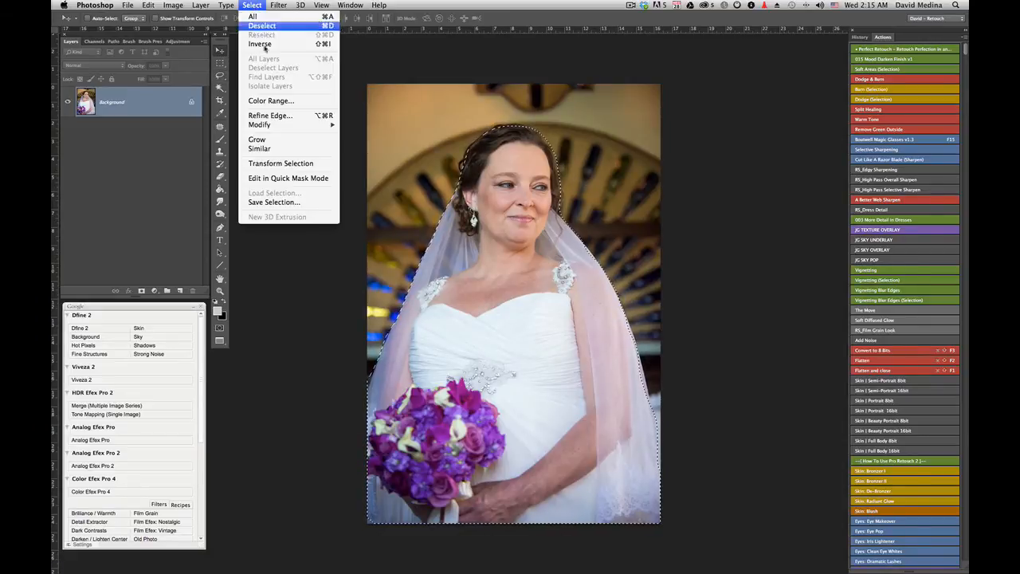
mouse_move(274, 201)
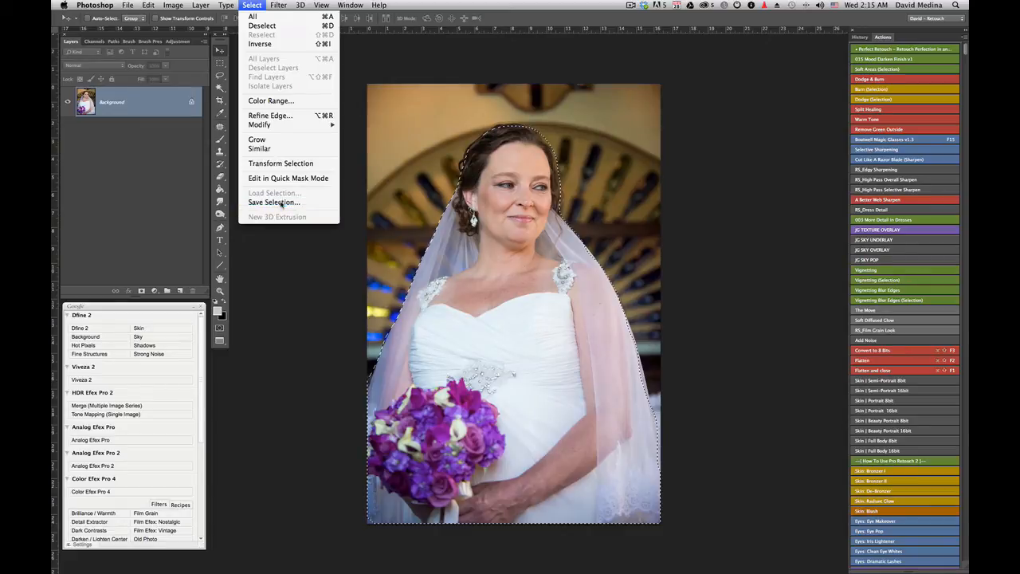
click(274, 201)
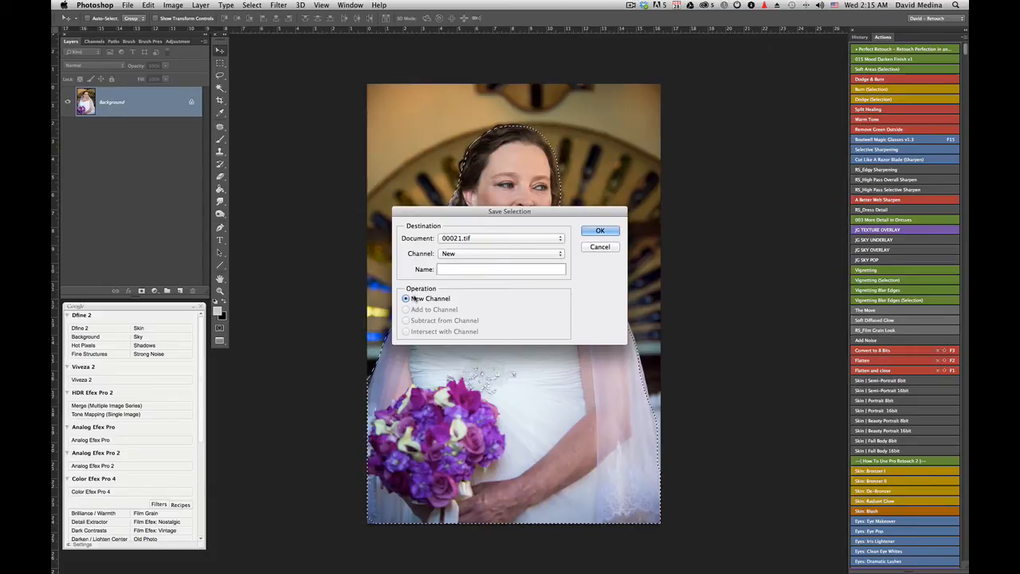
text(Alfa)
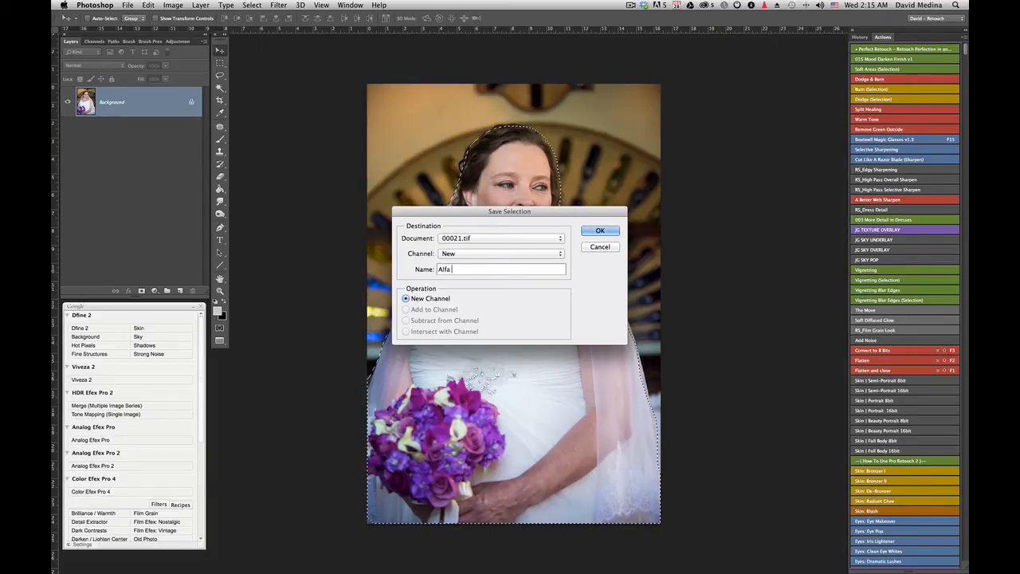
text(1)
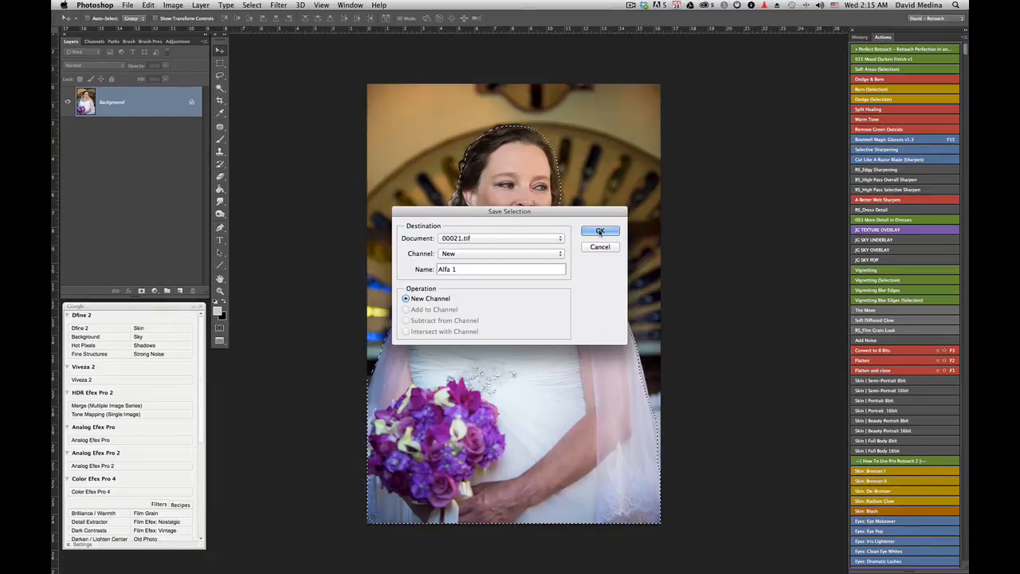
click(599, 229)
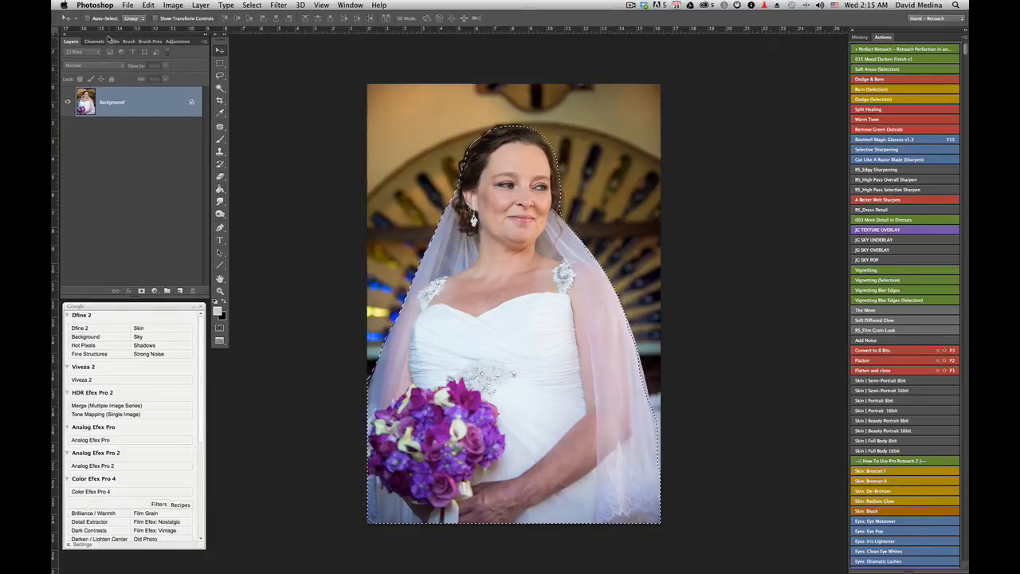
Check the new Alfa 1 channel in the Channels panel and return to Layers.
click(91, 42)
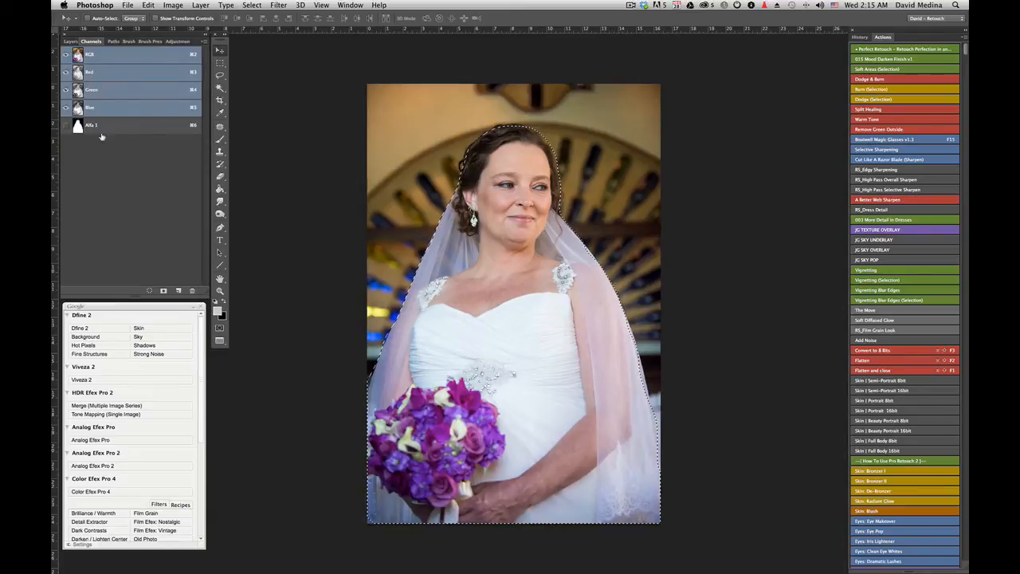
click(71, 41)
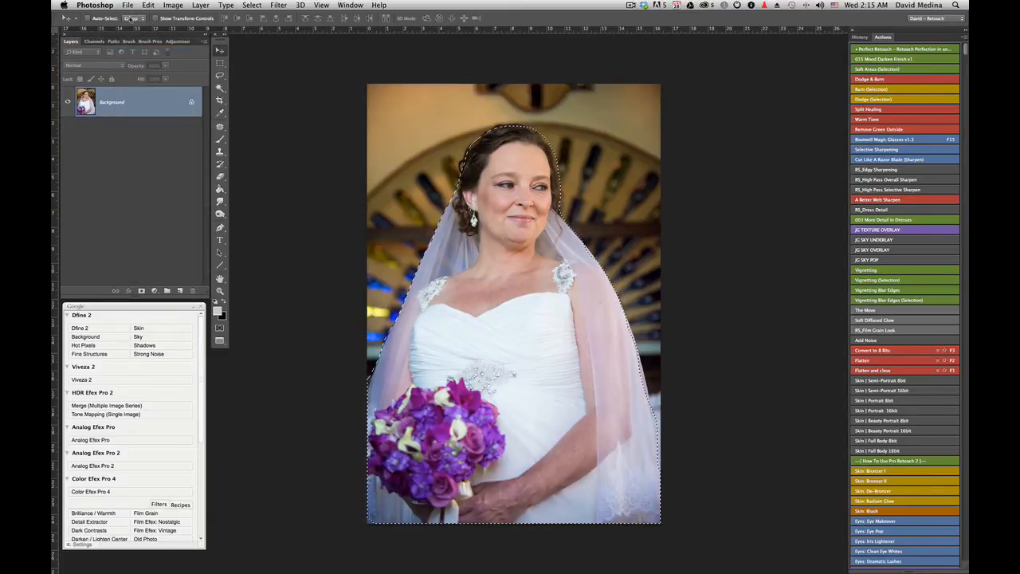
Save the photo as a TIFF with Alpha Channels kept, accepting the TIFF options.
click(128, 5)
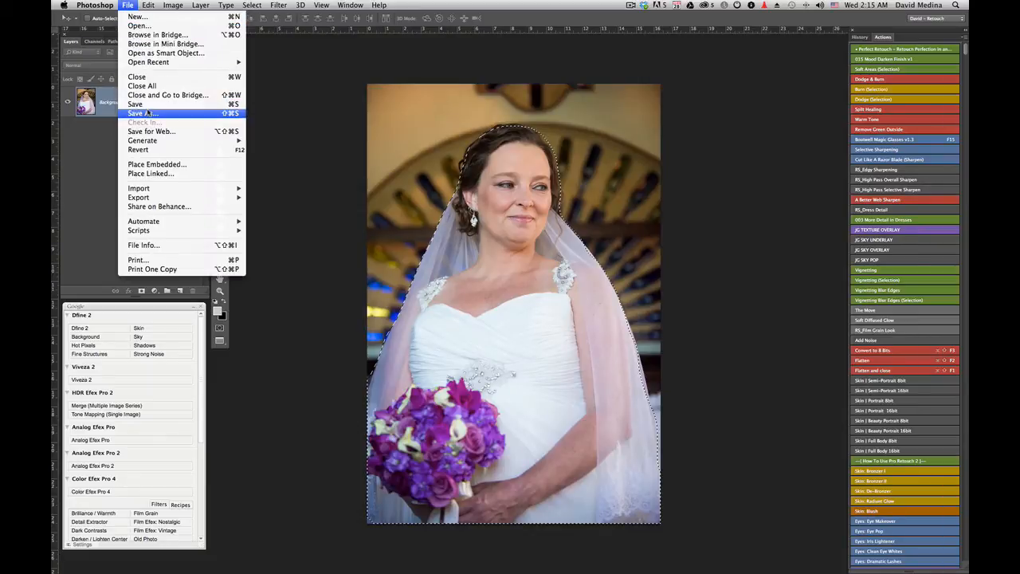
click(144, 113)
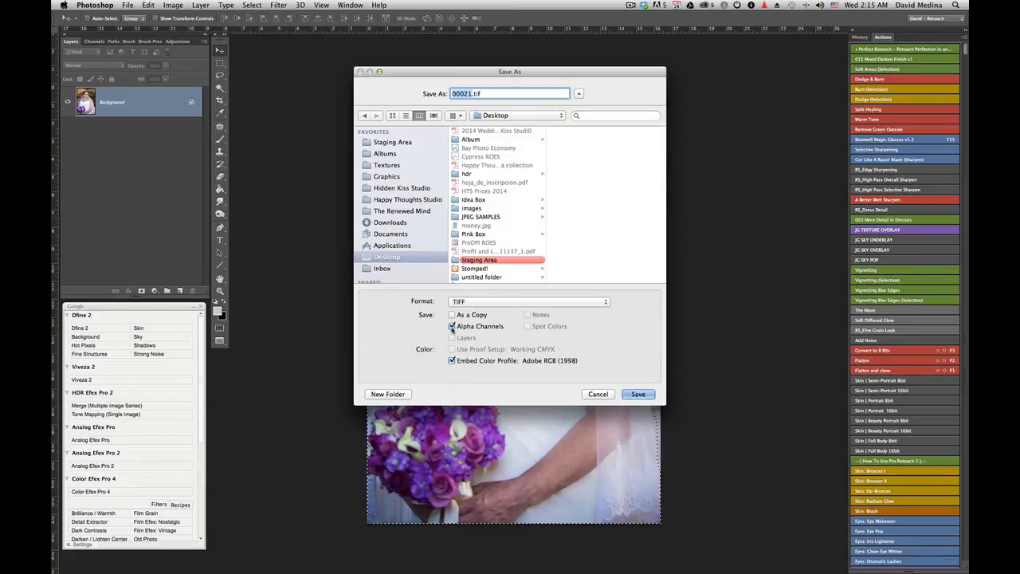
click(637, 394)
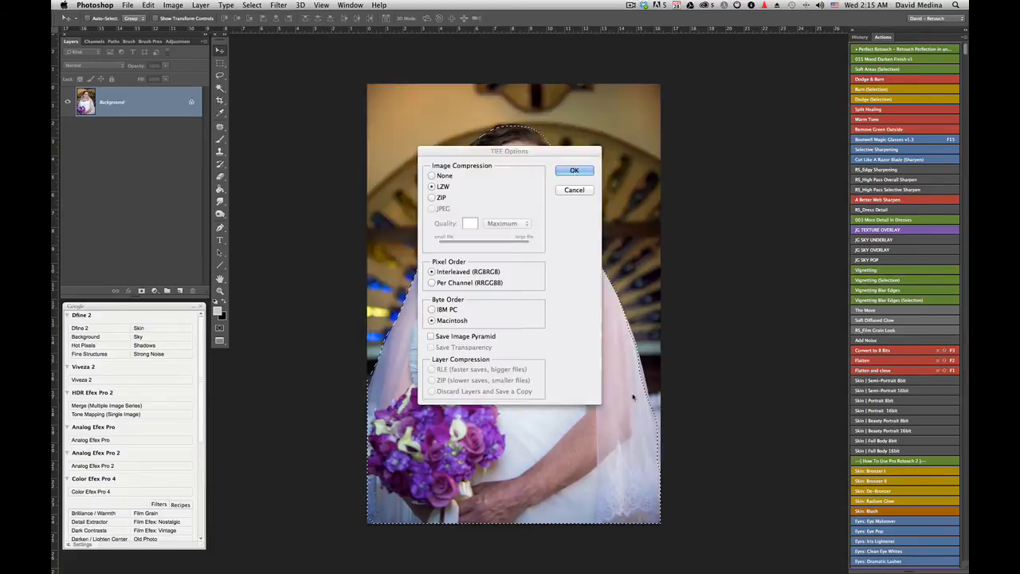
click(574, 169)
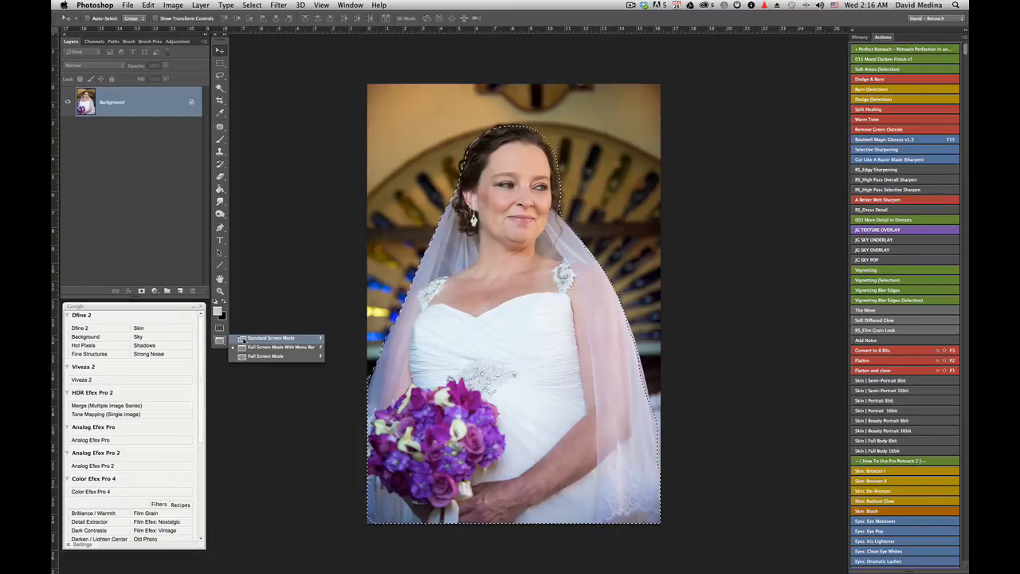
click(271, 338)
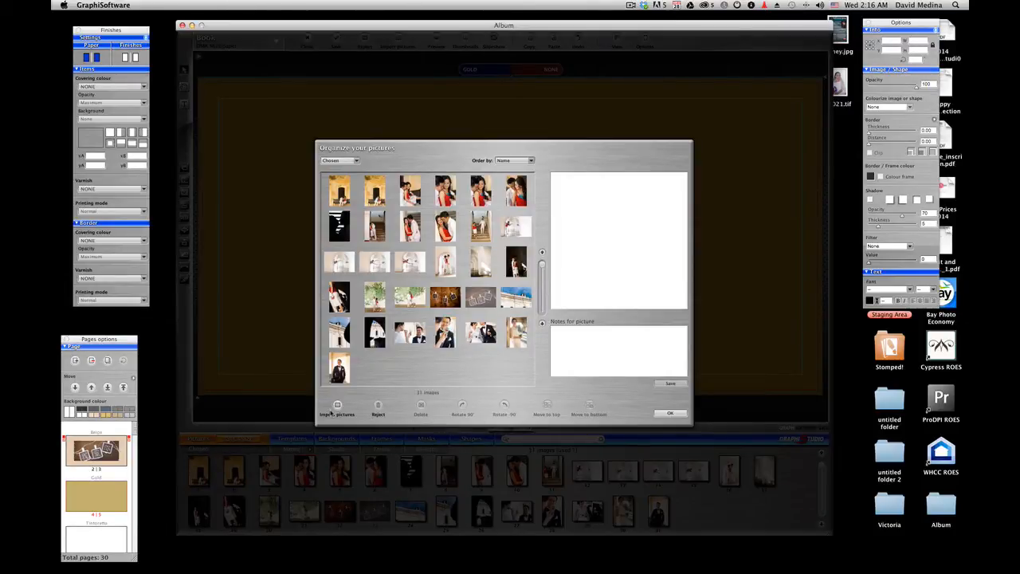
Import the bride TIFF from the Desktop into the project's picture list.
click(338, 408)
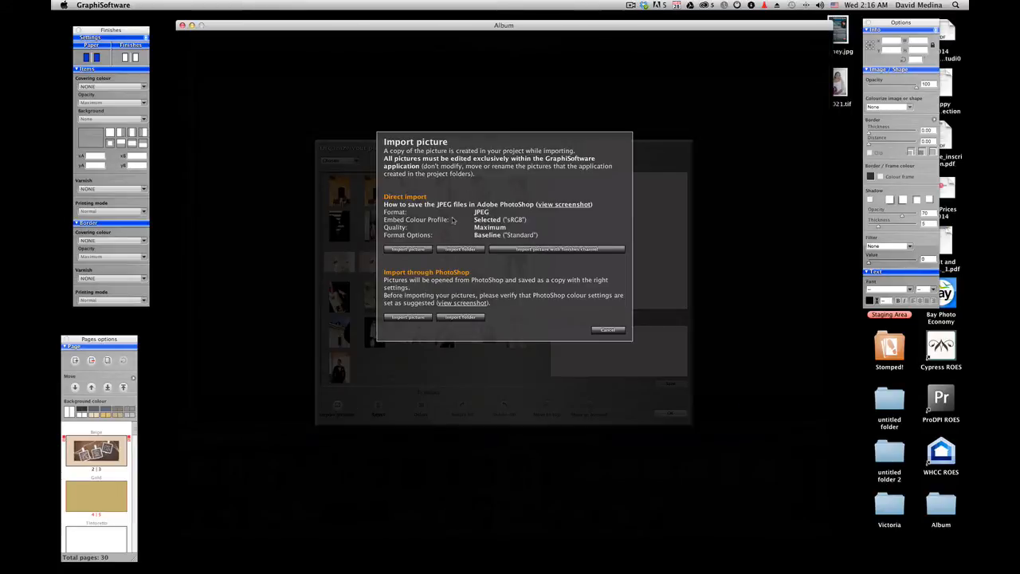
mouse_move(418, 254)
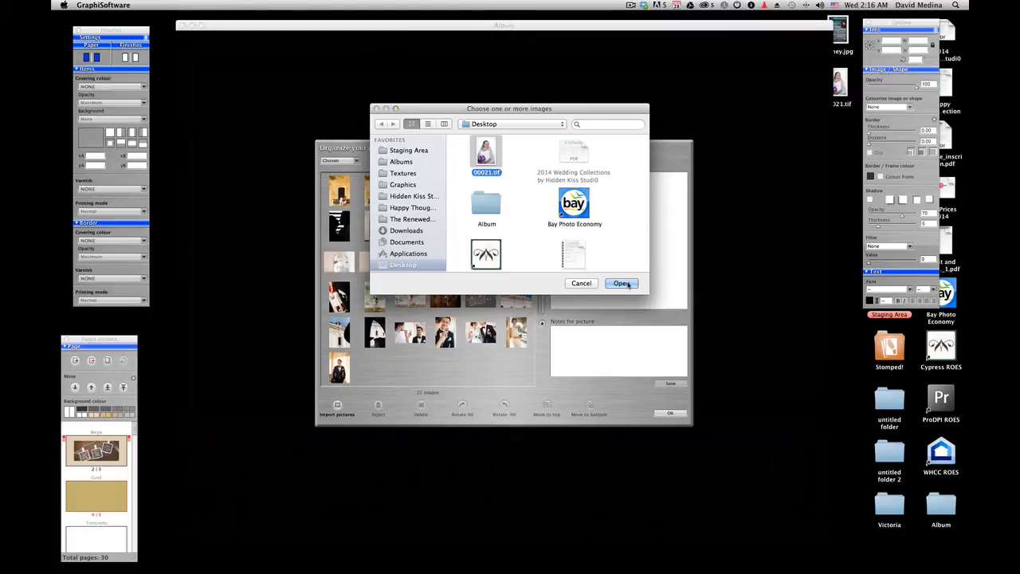
click(621, 283)
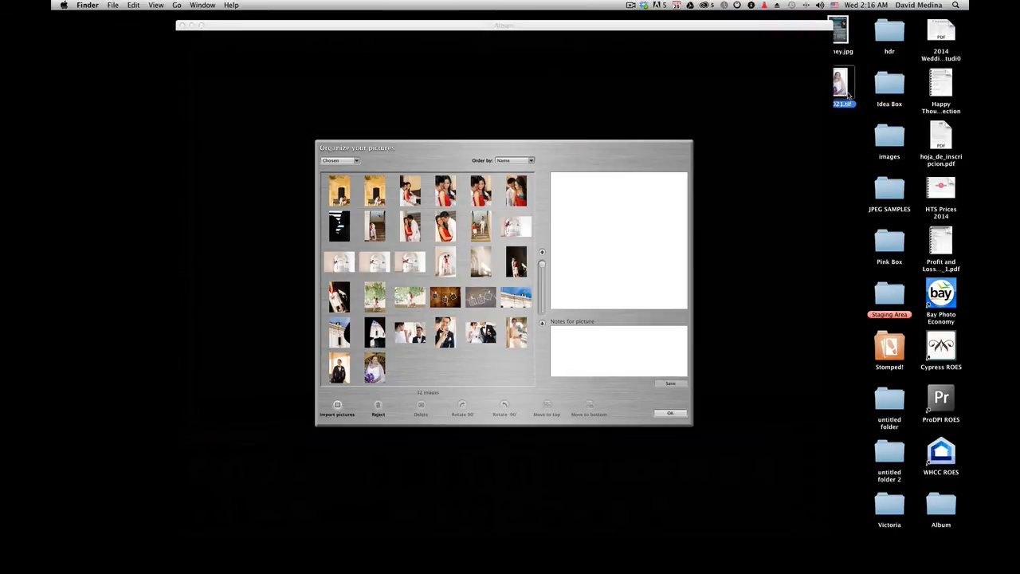
double_click(841, 83)
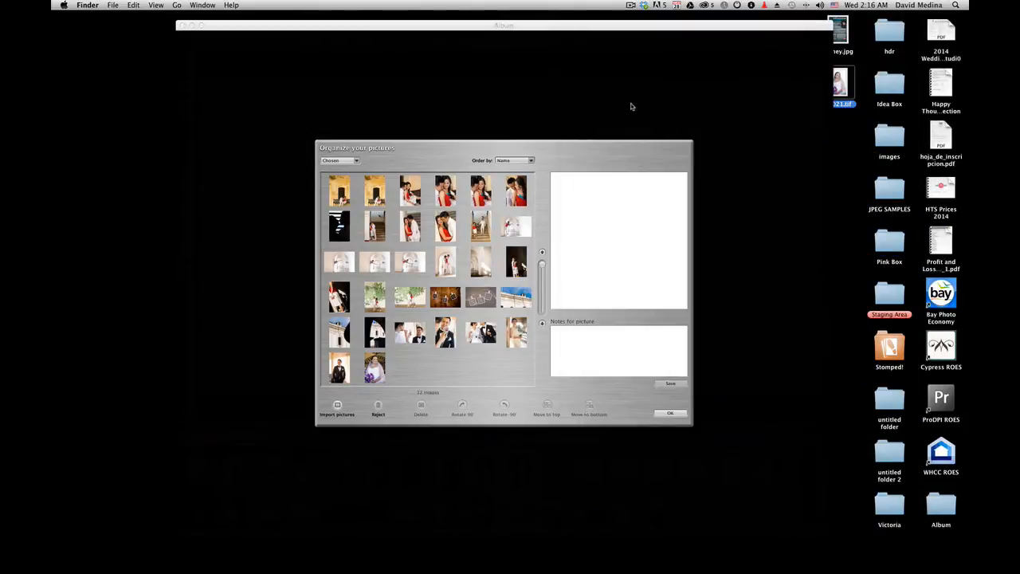
mouse_move(517, 263)
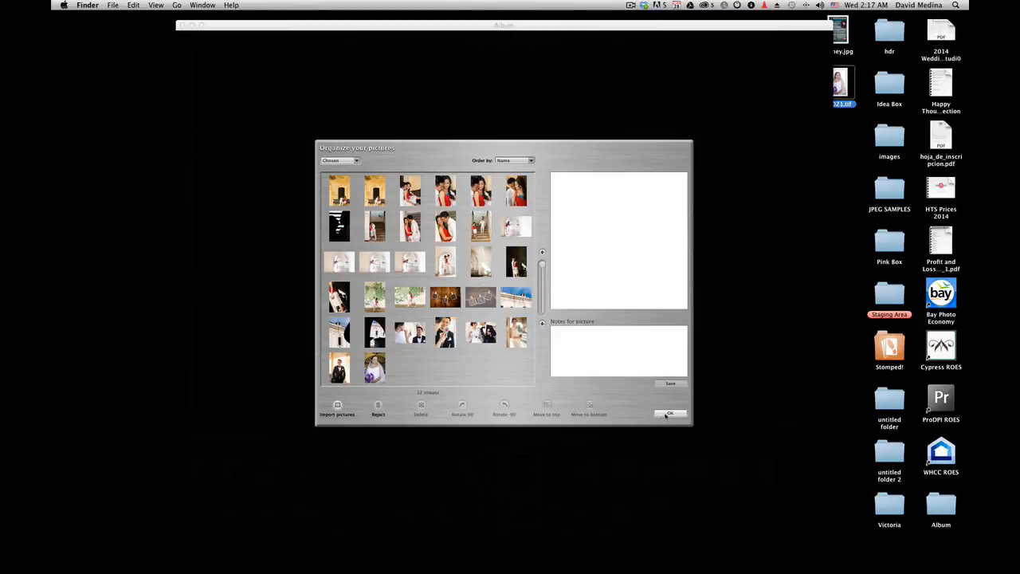
click(669, 413)
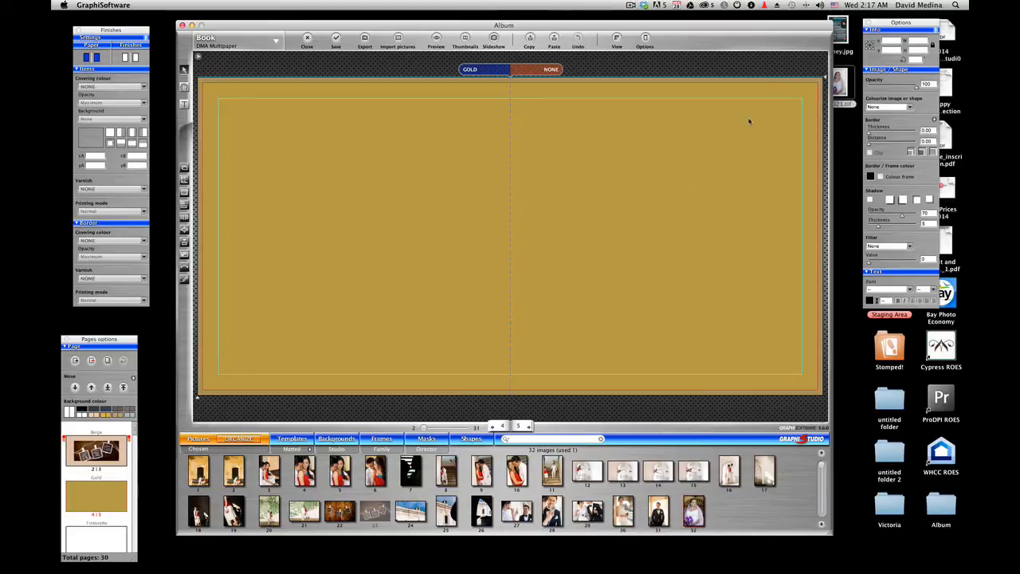
mouse_move(658, 165)
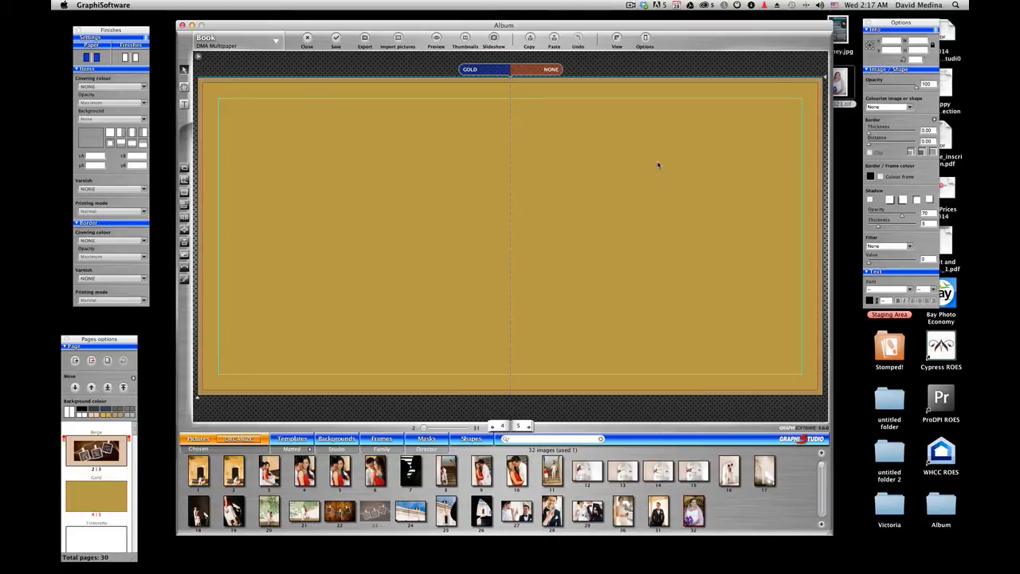
mouse_move(666, 173)
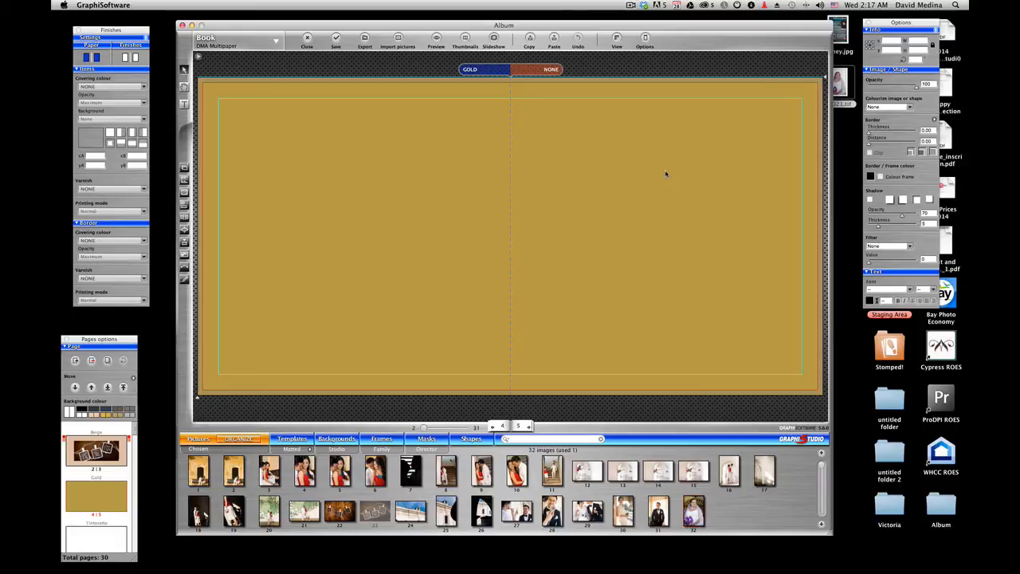
mouse_move(670, 188)
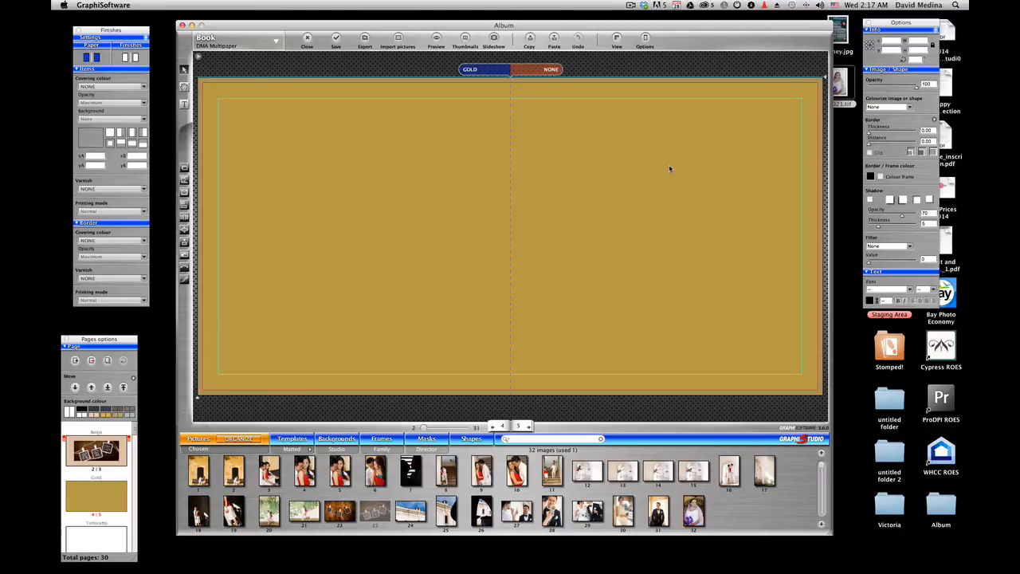
mouse_move(670, 164)
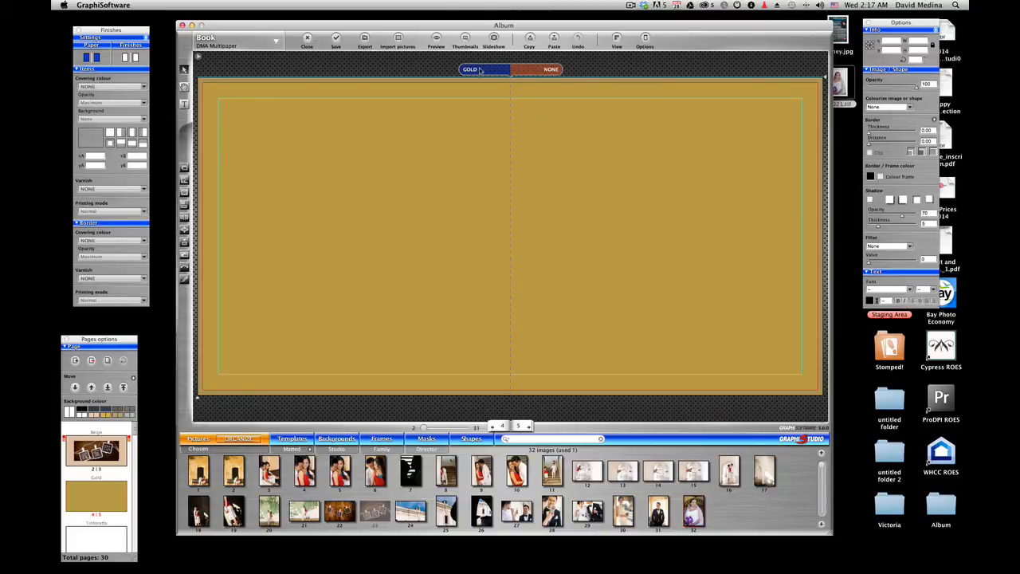
Set both pages to blue paper and enlarge the bride photo to cover the right page.
click(471, 70)
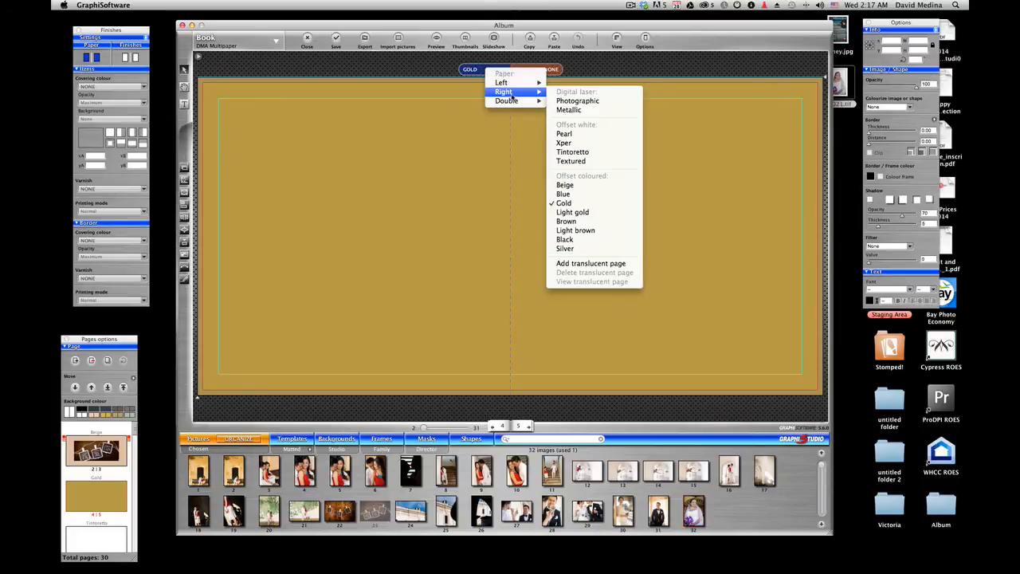
mouse_move(507, 101)
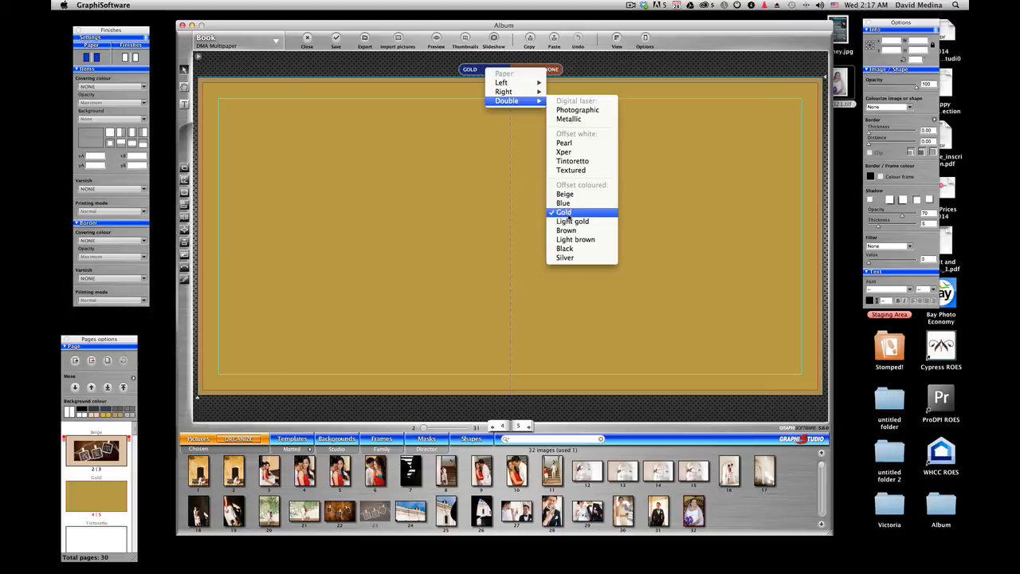
click(563, 202)
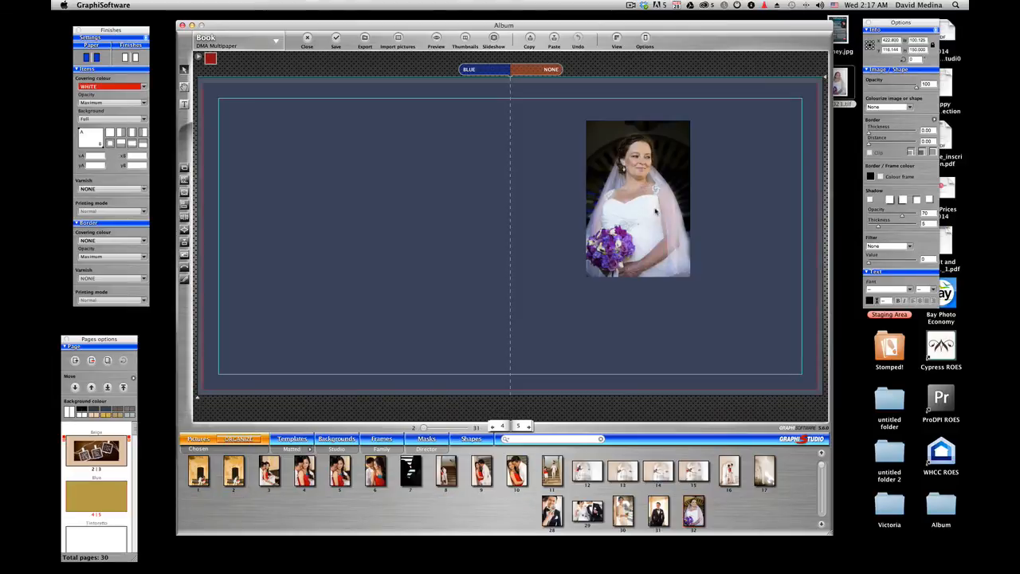
click(638, 199)
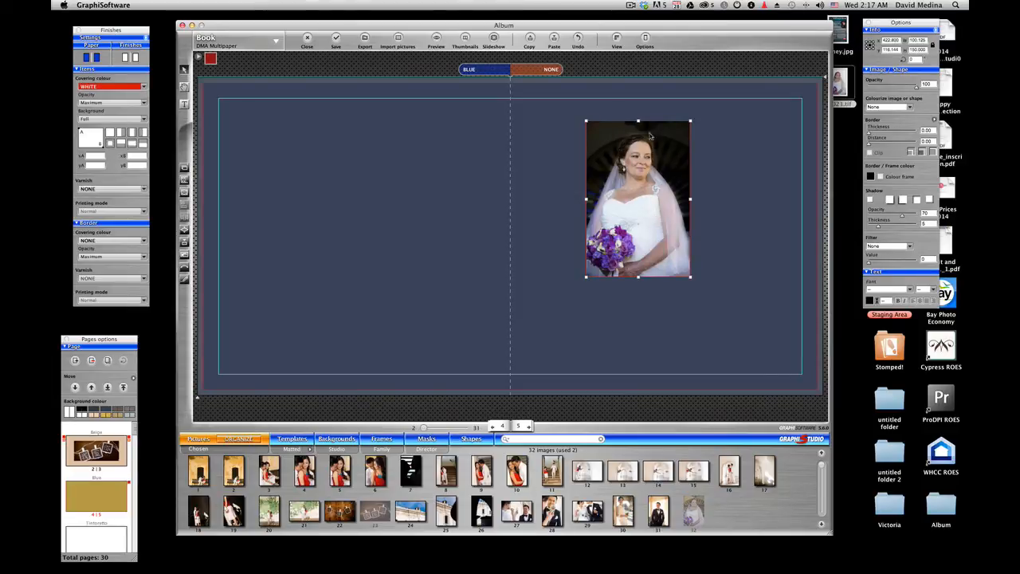
mouse_move(603, 146)
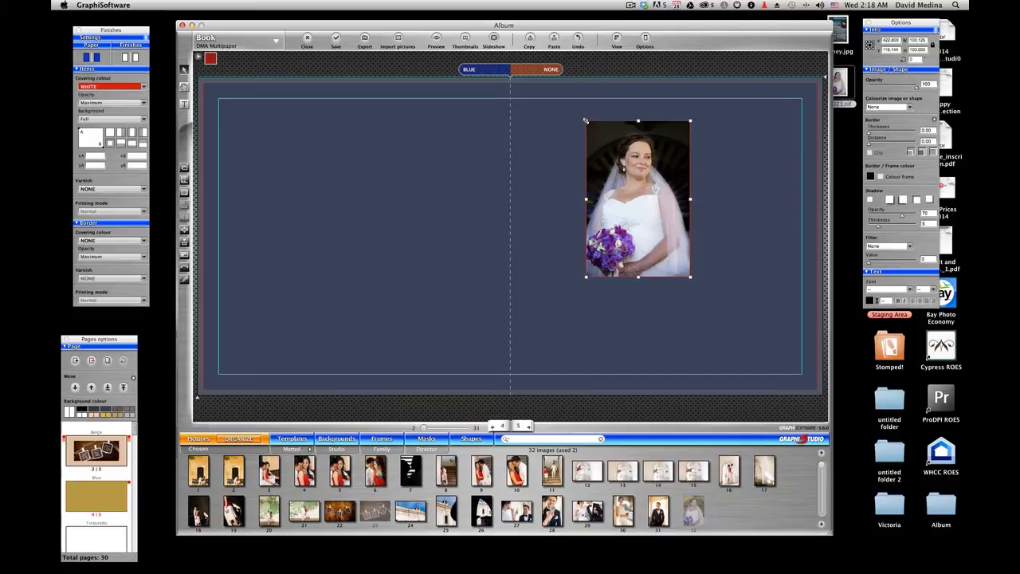
drag(638, 199, 625, 178)
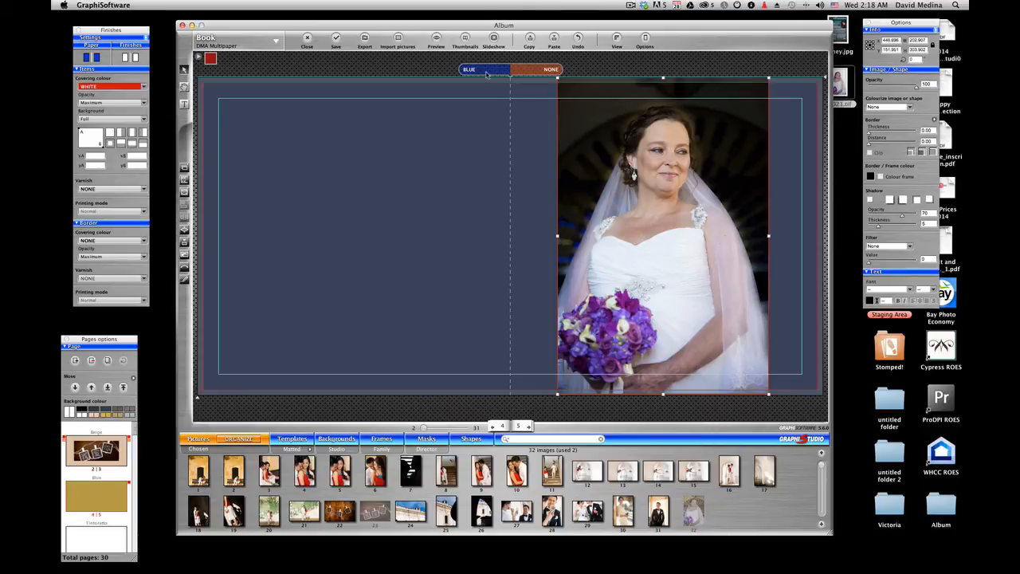
click(468, 71)
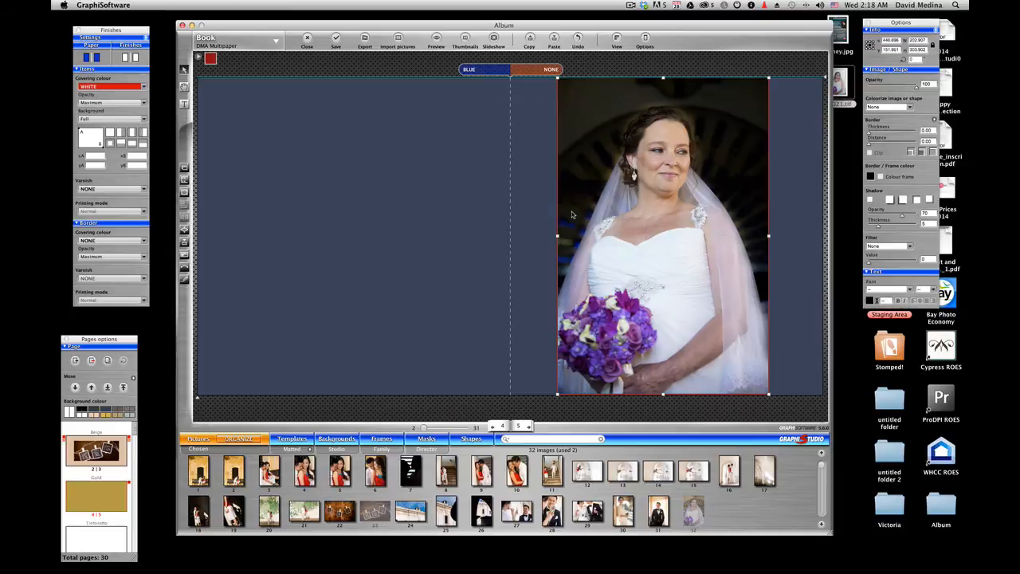
Try gold and Tintoretto paper on both pages, then settle on silver.
click(468, 70)
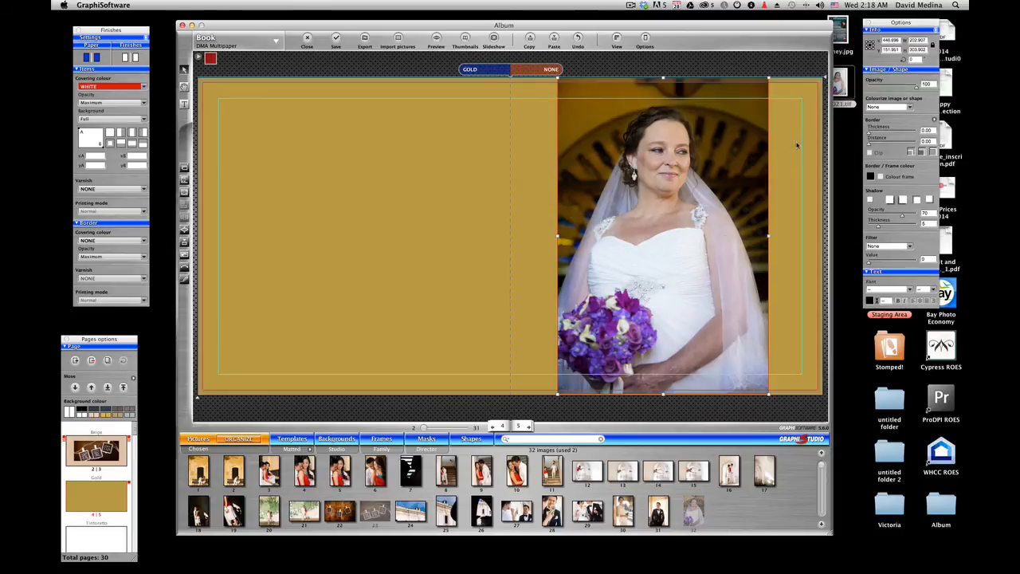
mouse_move(593, 114)
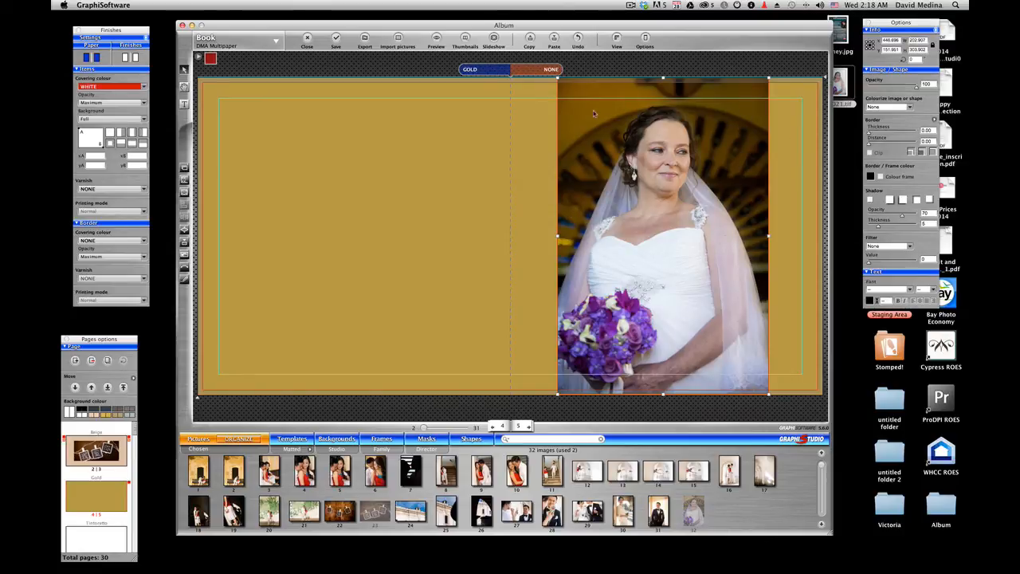
mouse_move(546, 131)
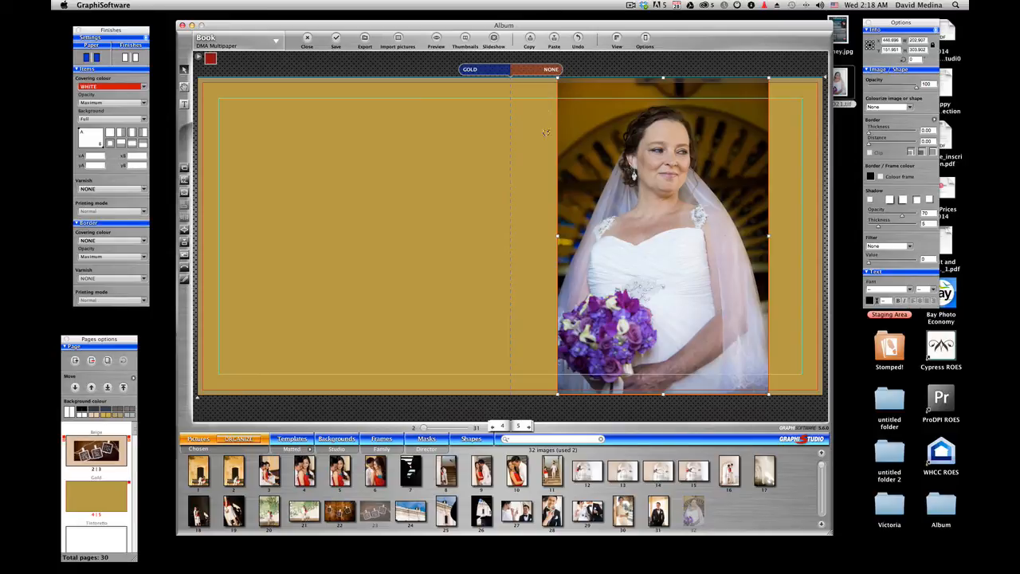
mouse_move(603, 108)
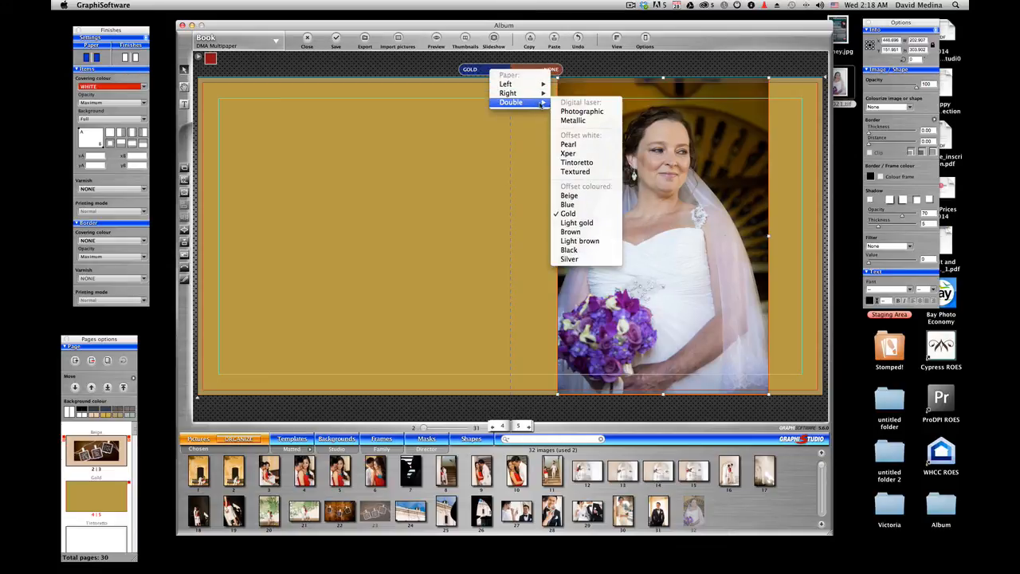
mouse_move(577, 163)
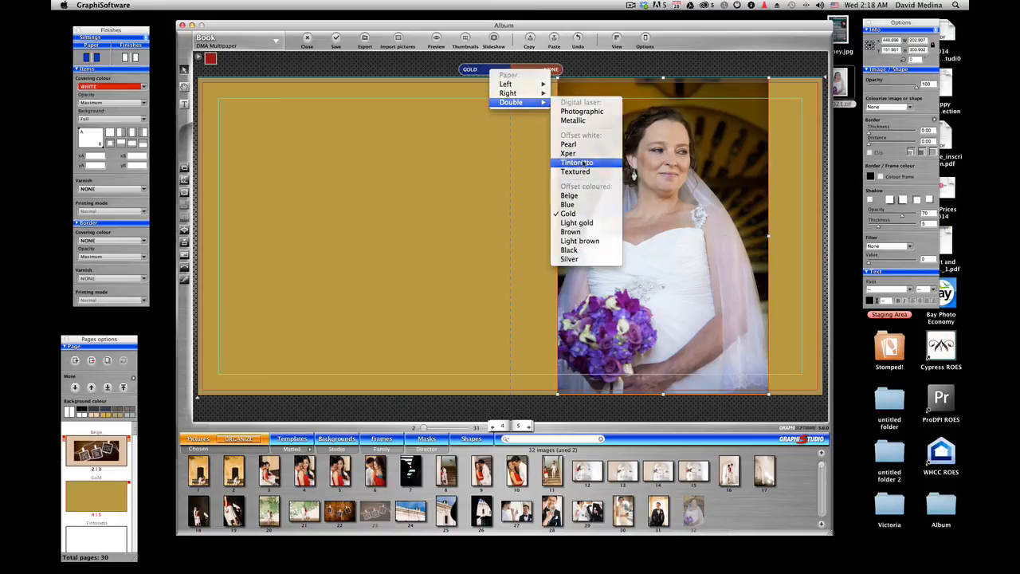
click(577, 162)
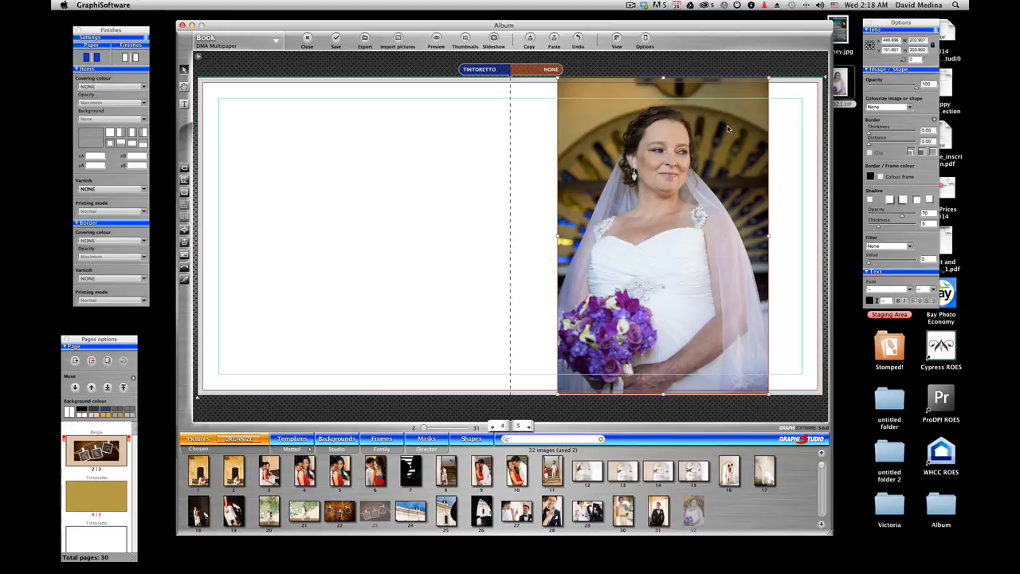
mouse_move(705, 126)
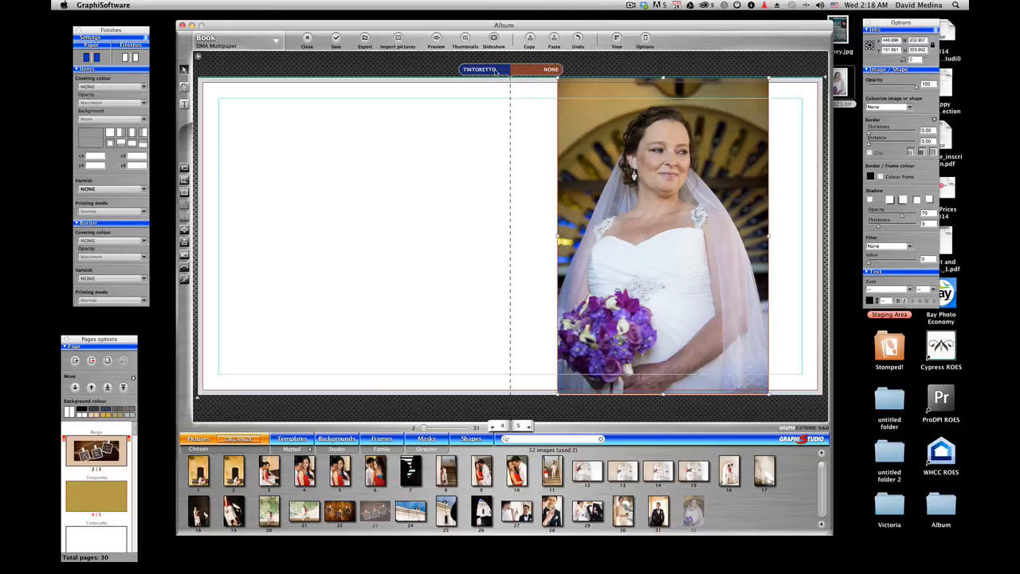
click(478, 70)
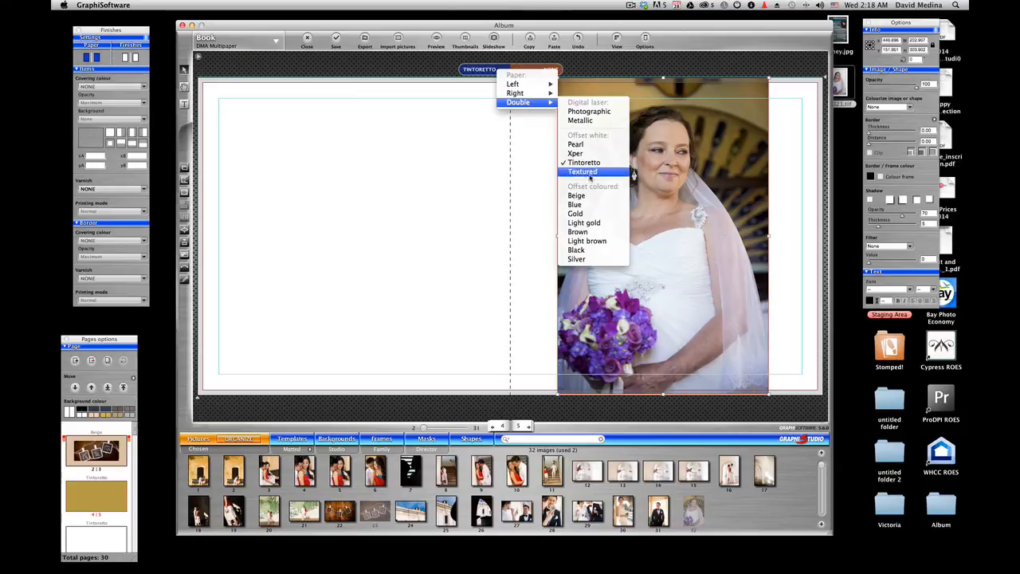
mouse_move(577, 258)
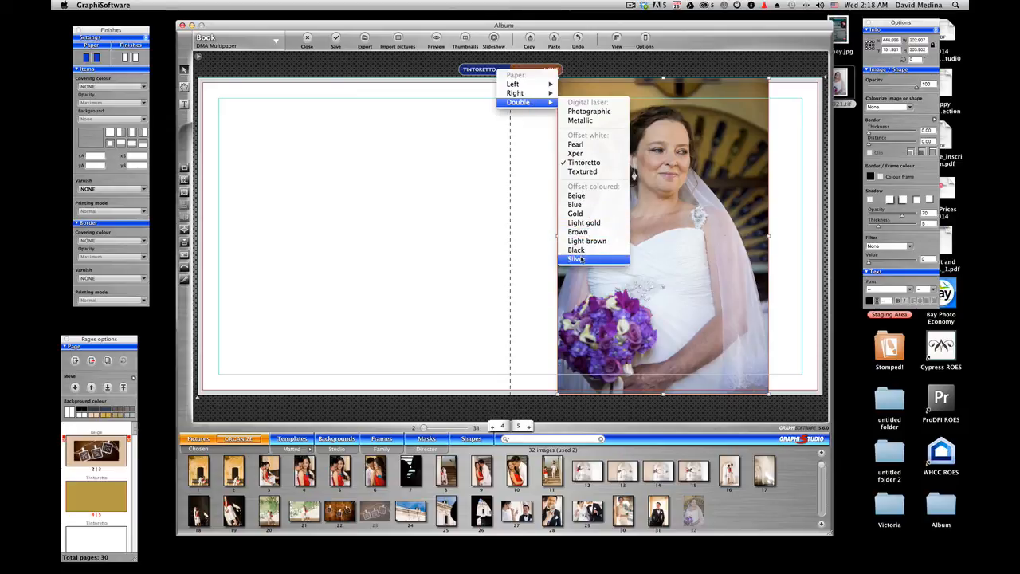
click(577, 258)
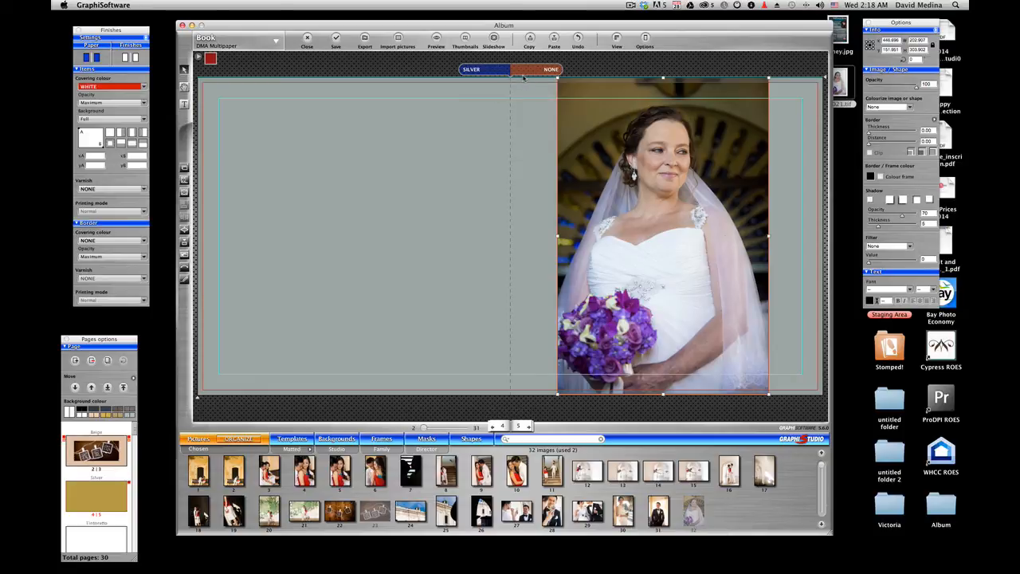
Switch both pages of the spread to light brown paper.
click(471, 70)
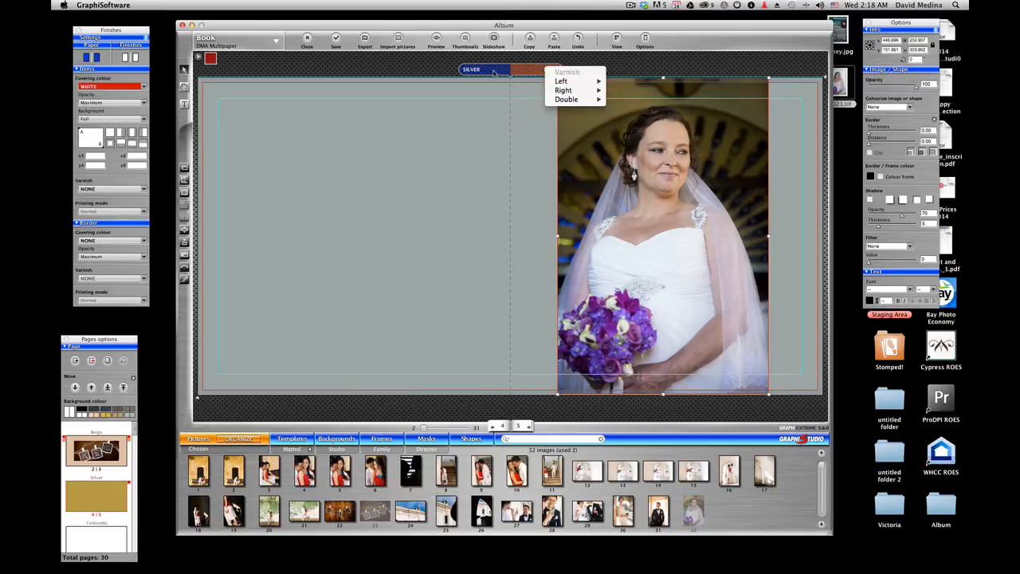
click(552, 70)
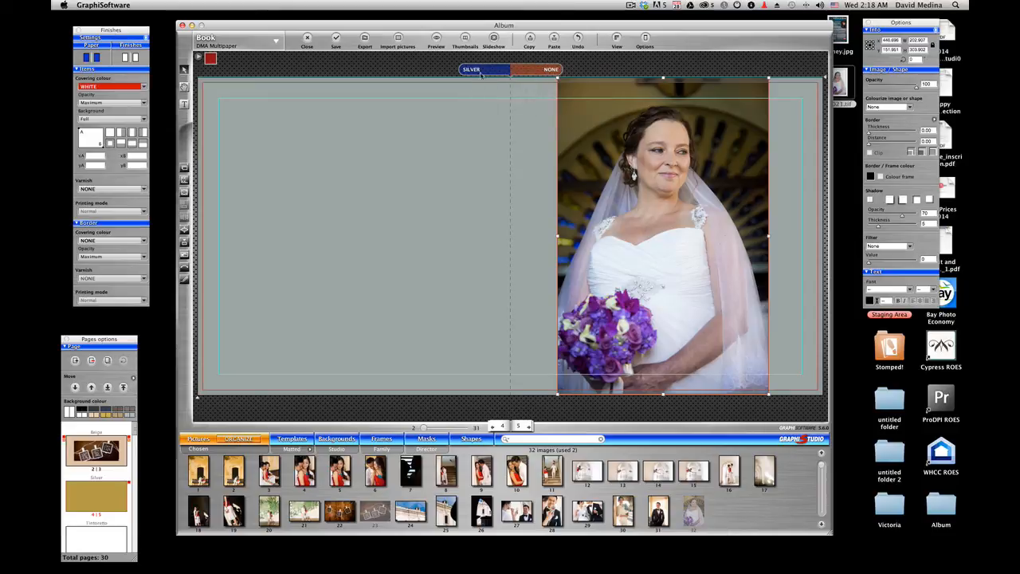
click(472, 70)
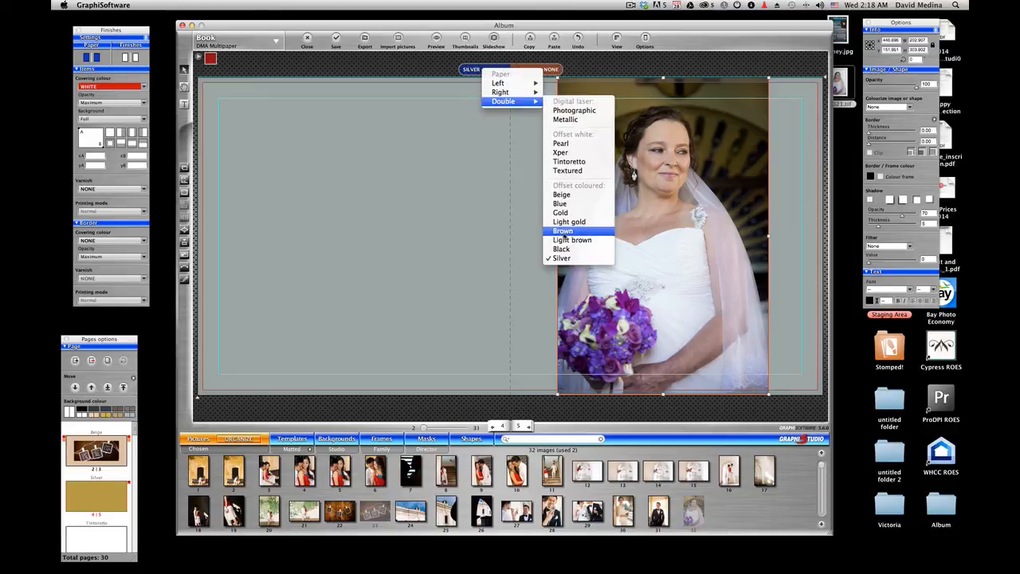
click(572, 239)
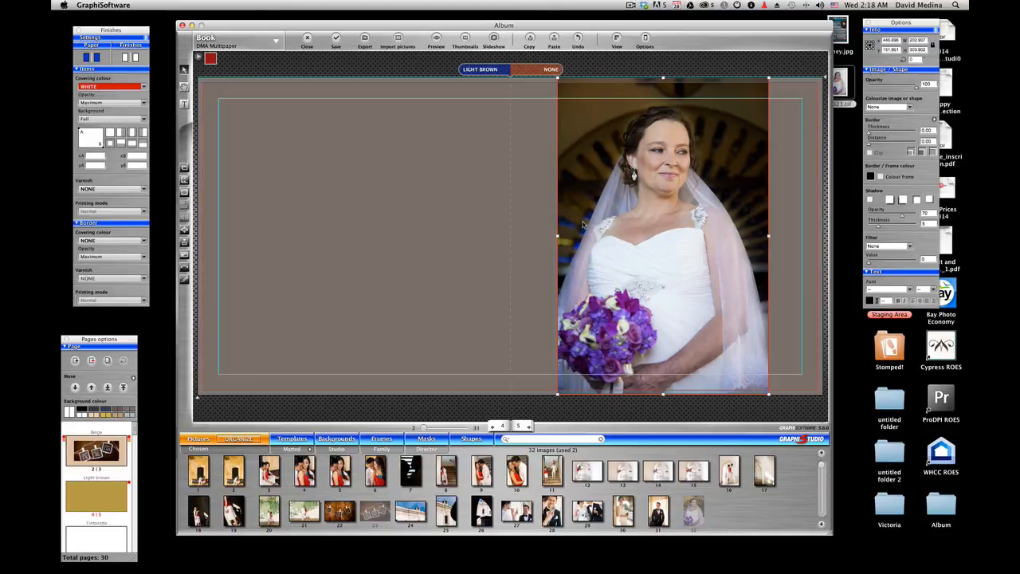